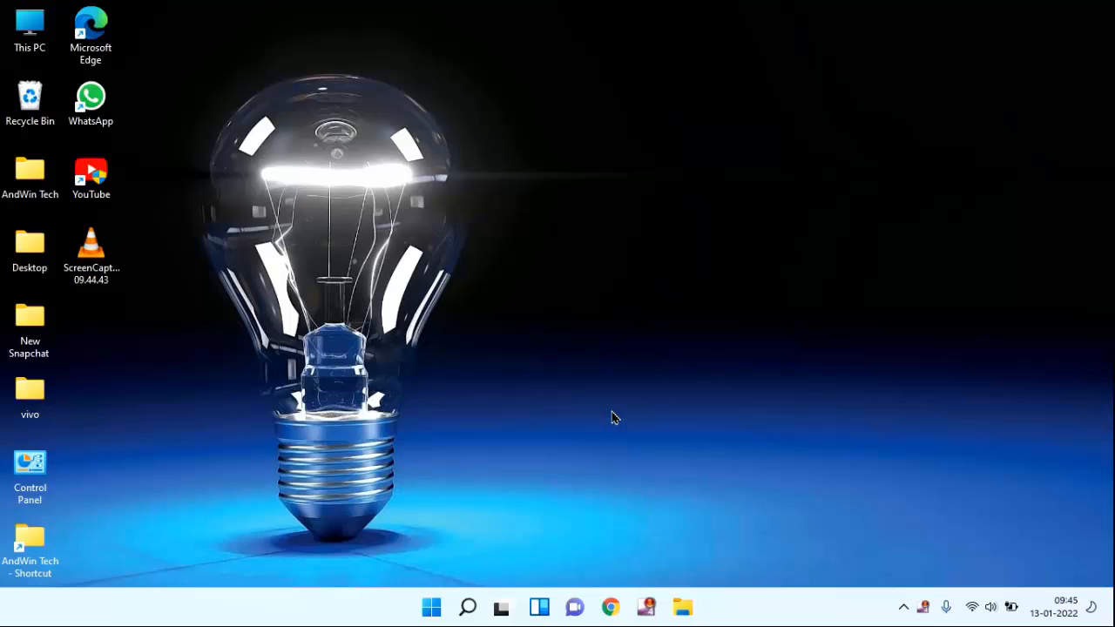
pyautogui.moveTo(613, 441)
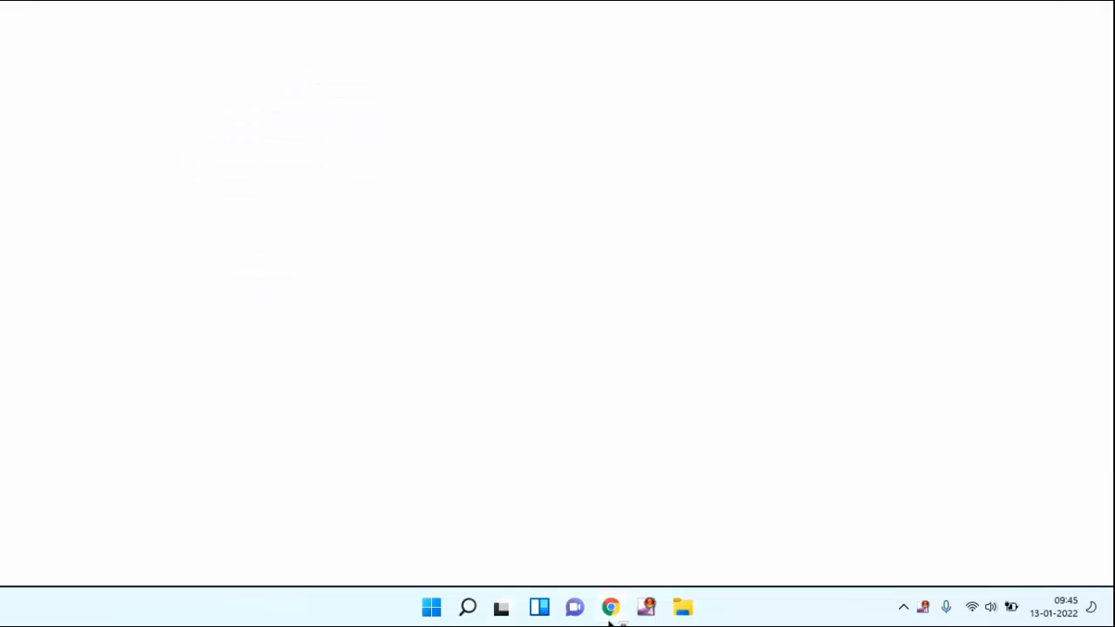
# View the 'nature' image results, which load as captions with blank thumbnails
pyautogui.click(610, 607)
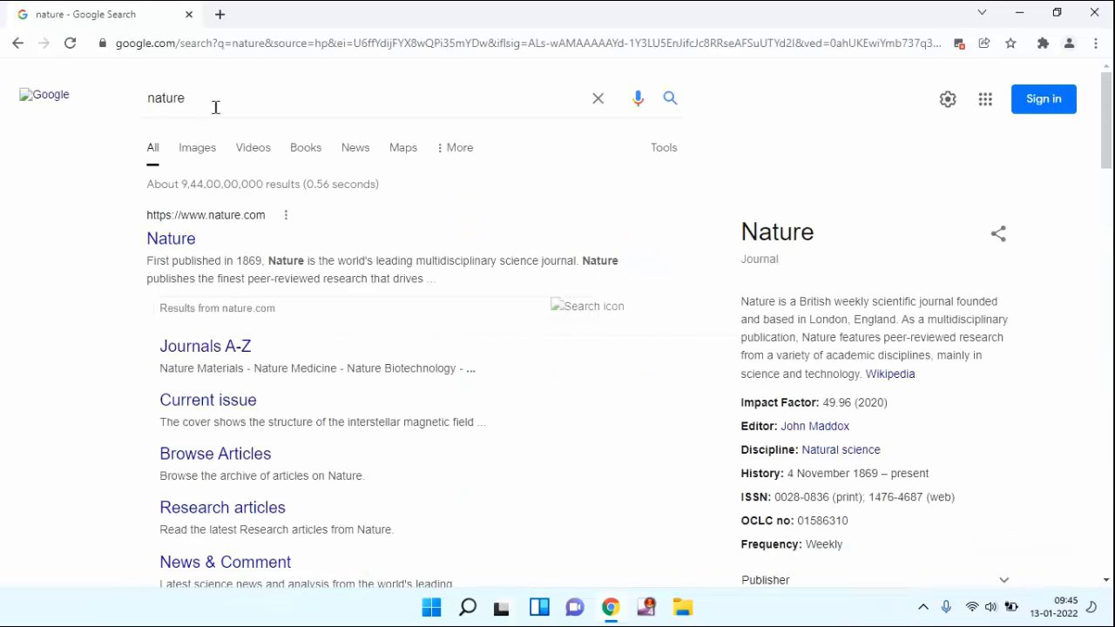
pyautogui.moveTo(197, 147)
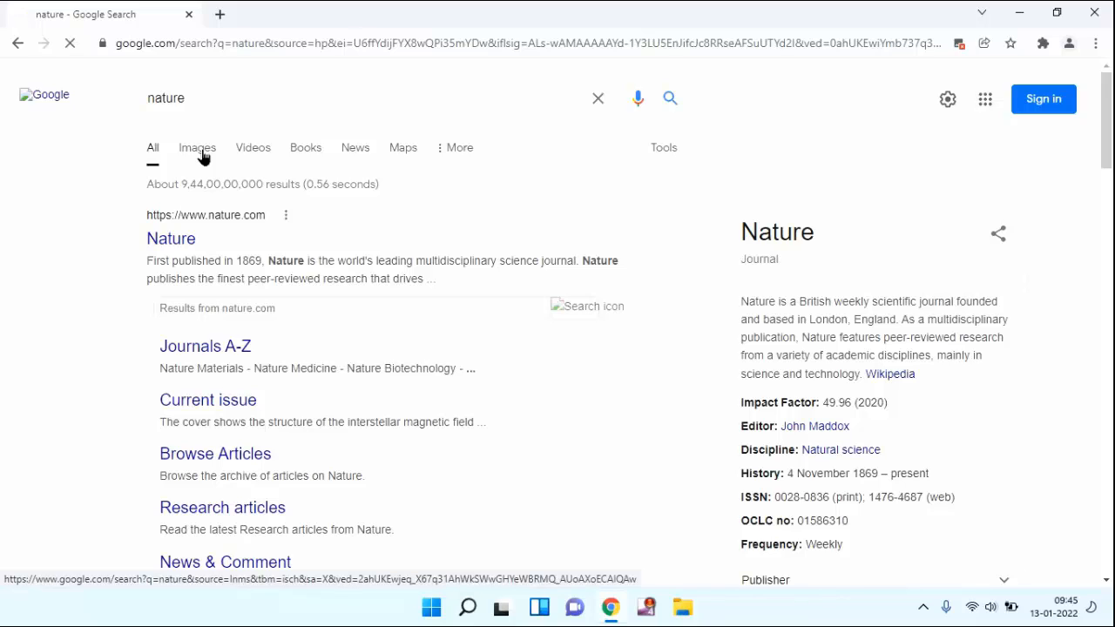
pyautogui.click(197, 147)
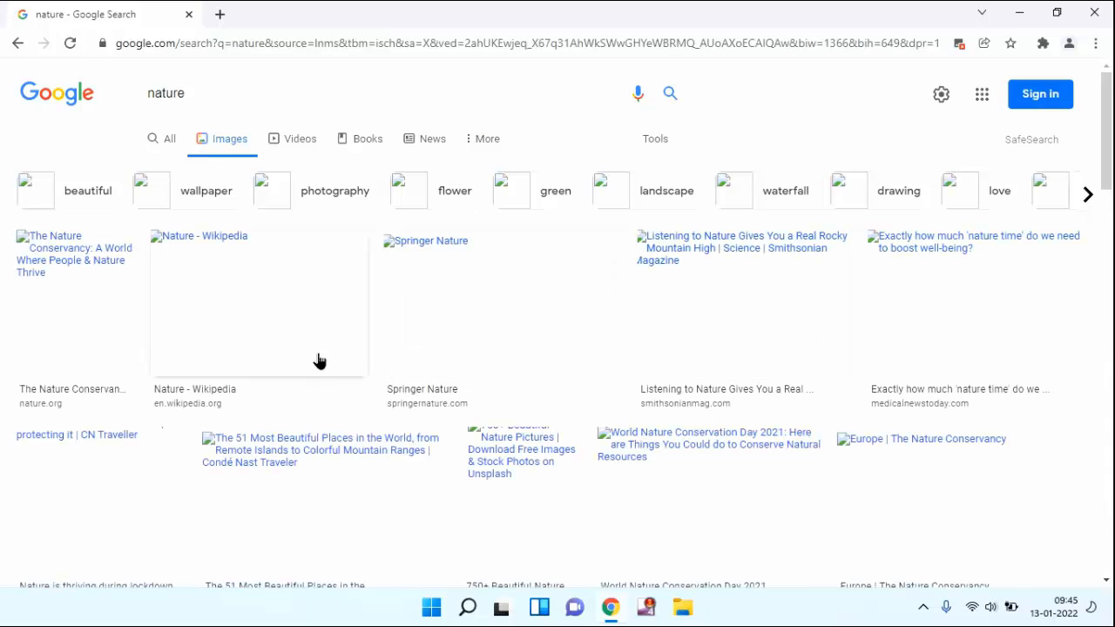
pyautogui.scroll(-3)
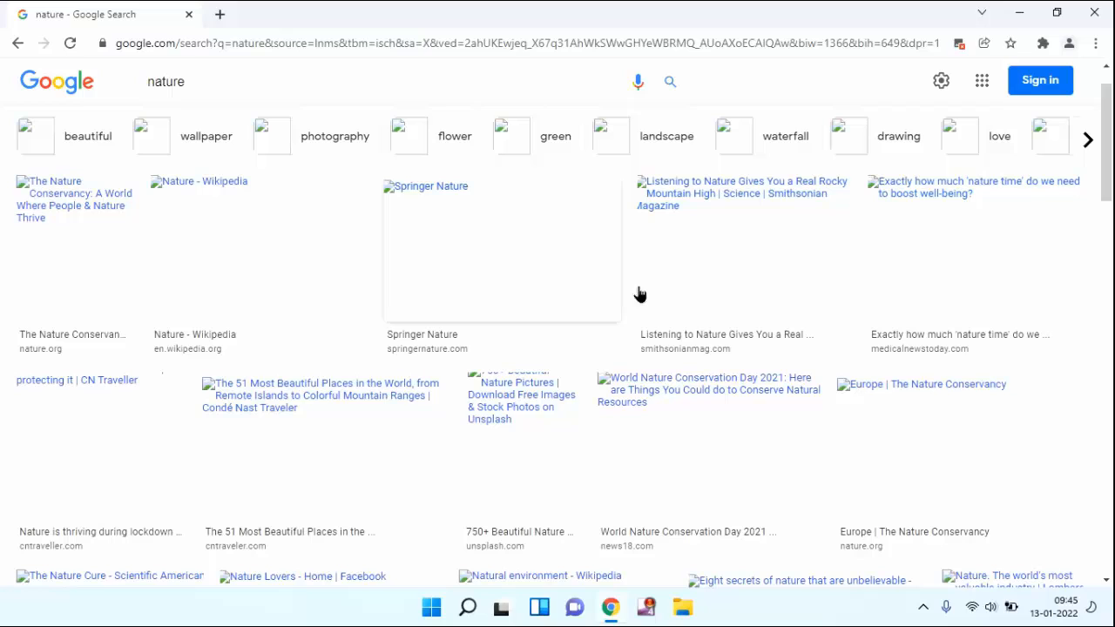
pyautogui.moveTo(792, 89)
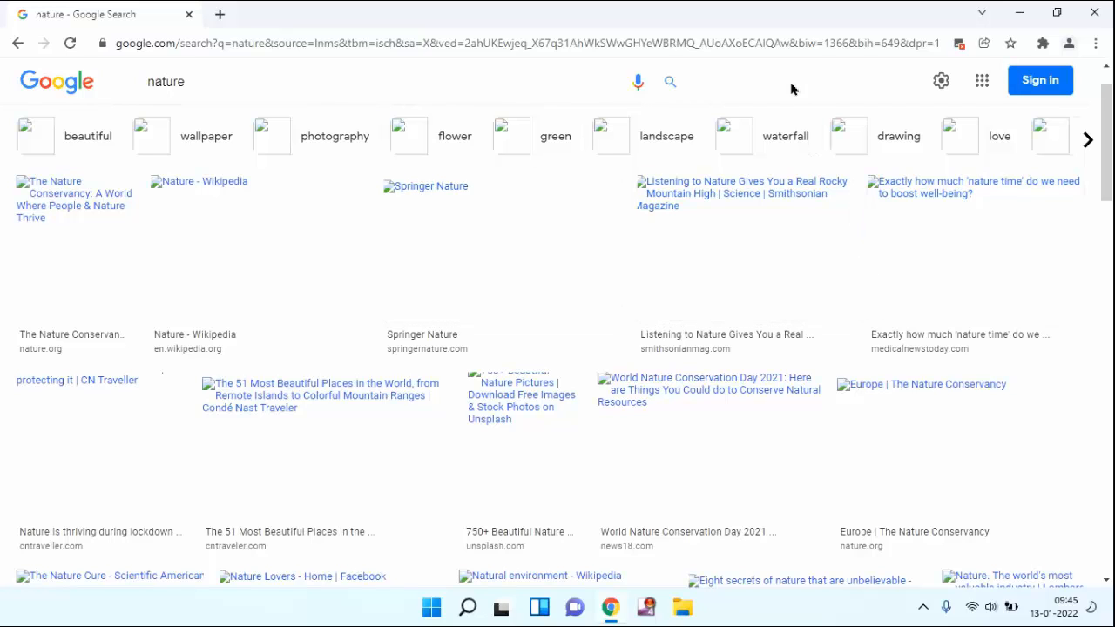
pyautogui.moveTo(1096, 42)
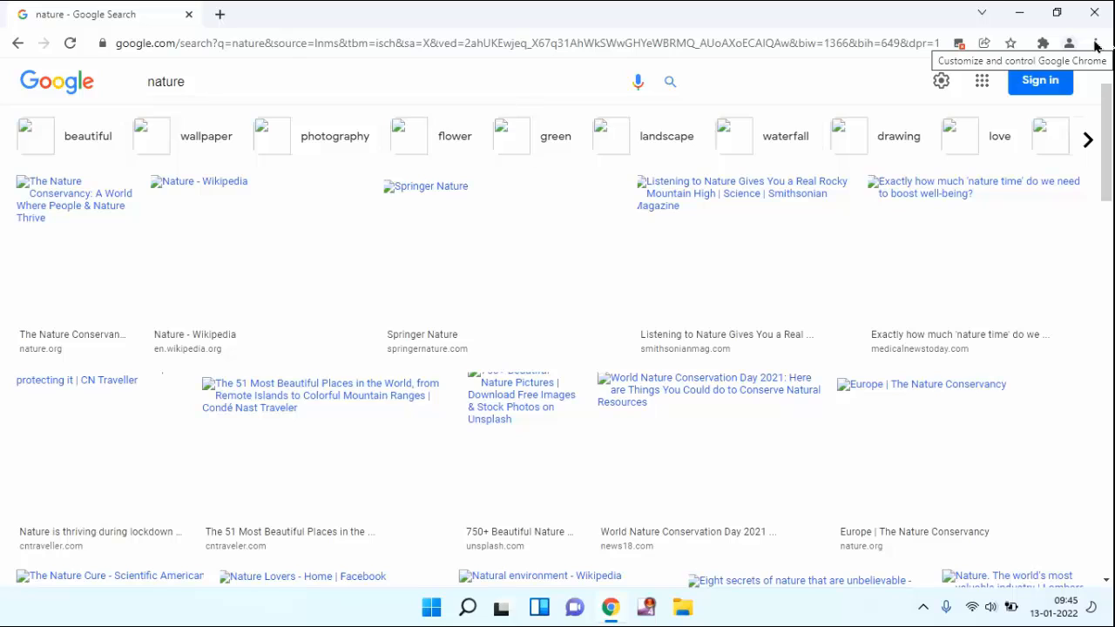
pyautogui.moveTo(1043, 44)
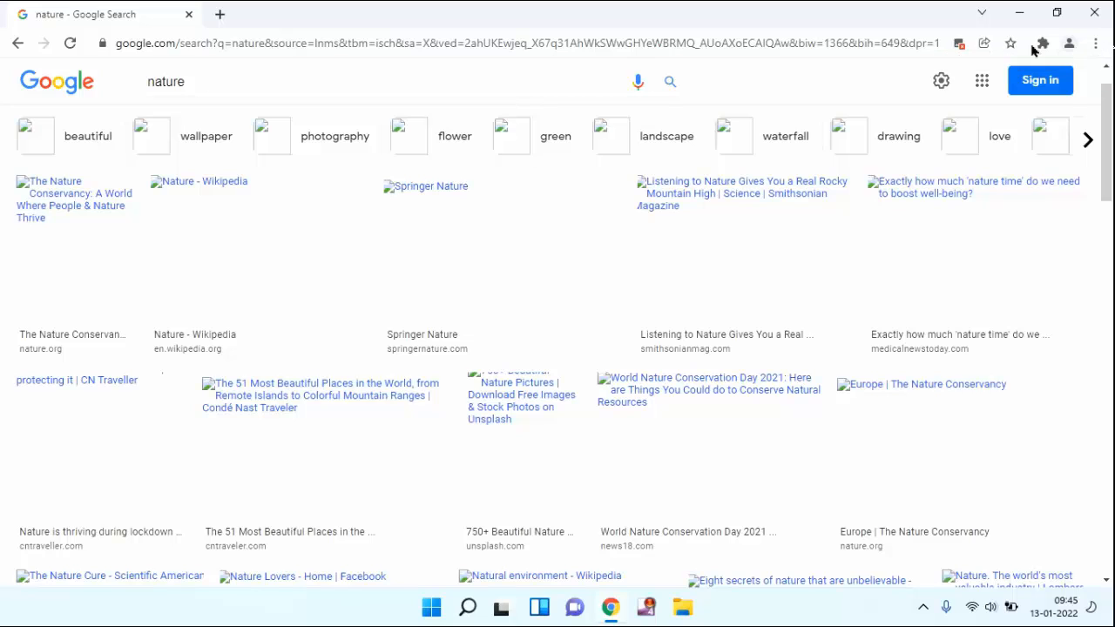
# Reach the Security and Privacy section of Chrome Settings via the three-dot menu
pyautogui.click(1096, 42)
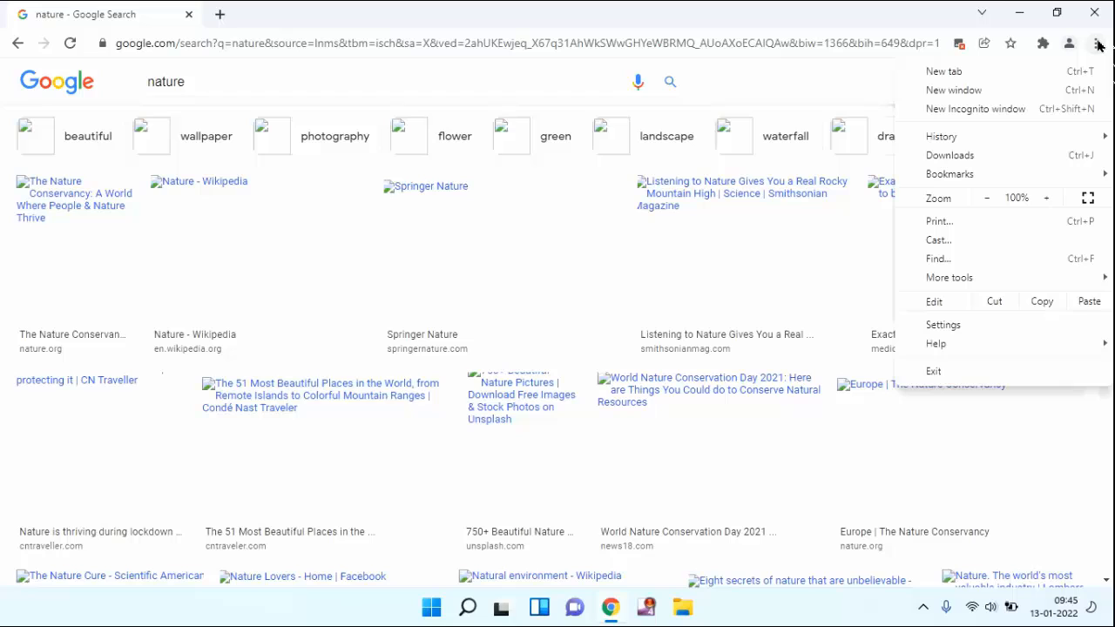
pyautogui.moveTo(932, 331)
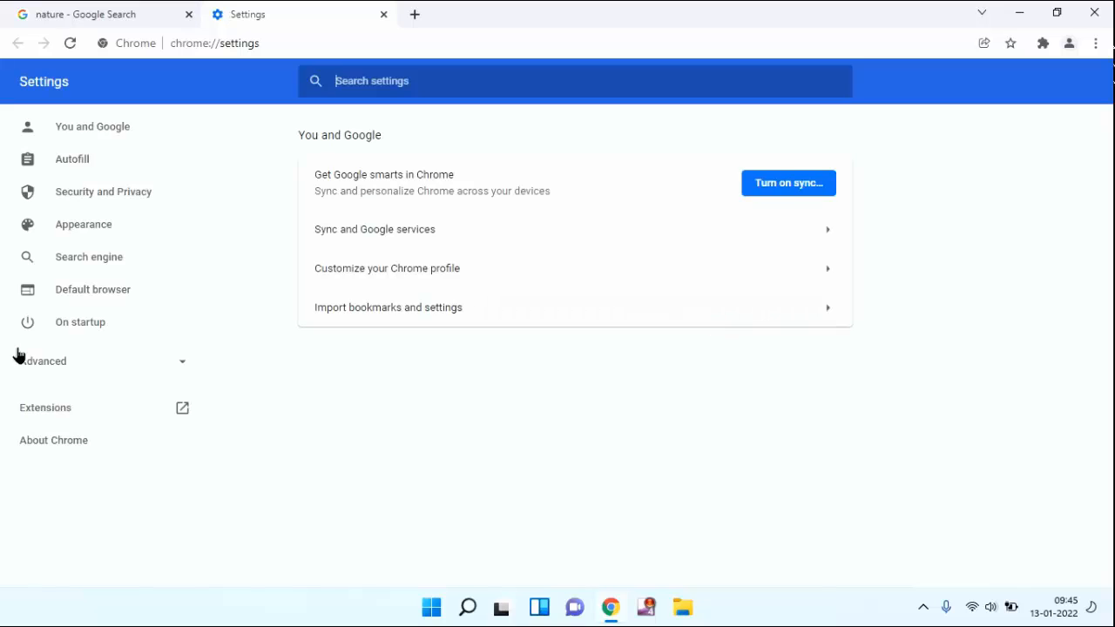
pyautogui.moveTo(103, 192)
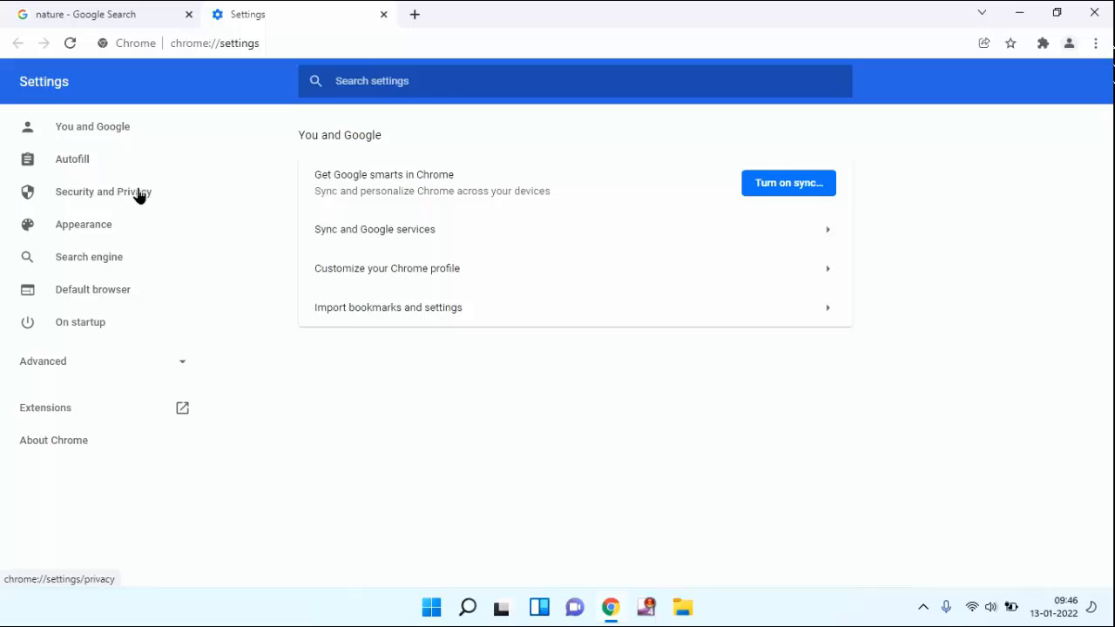
pyautogui.click(103, 191)
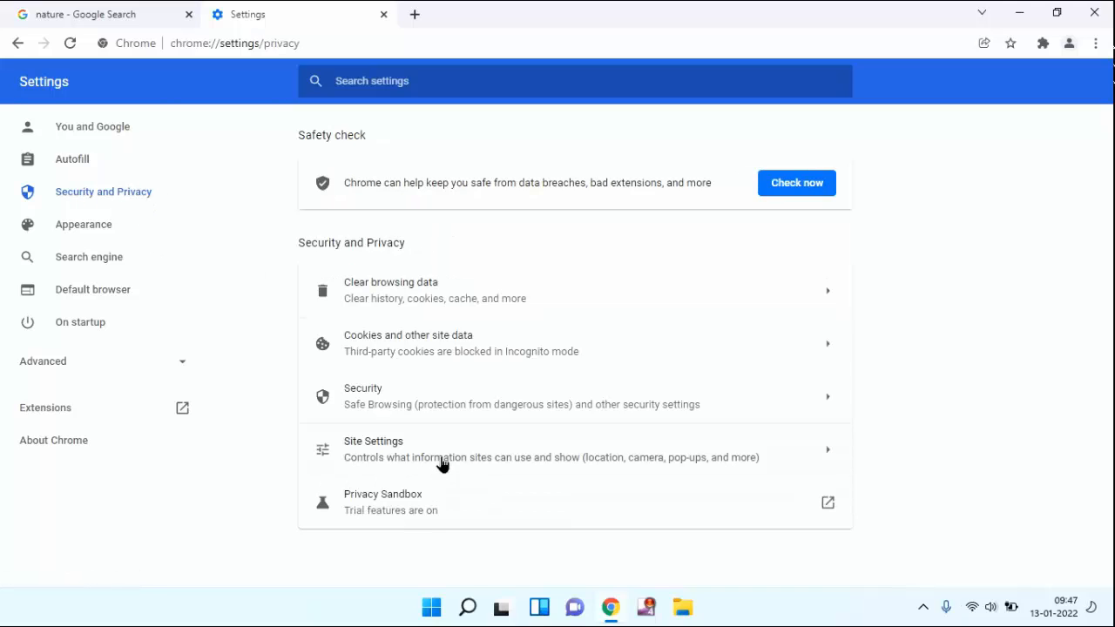
pyautogui.moveTo(490, 452)
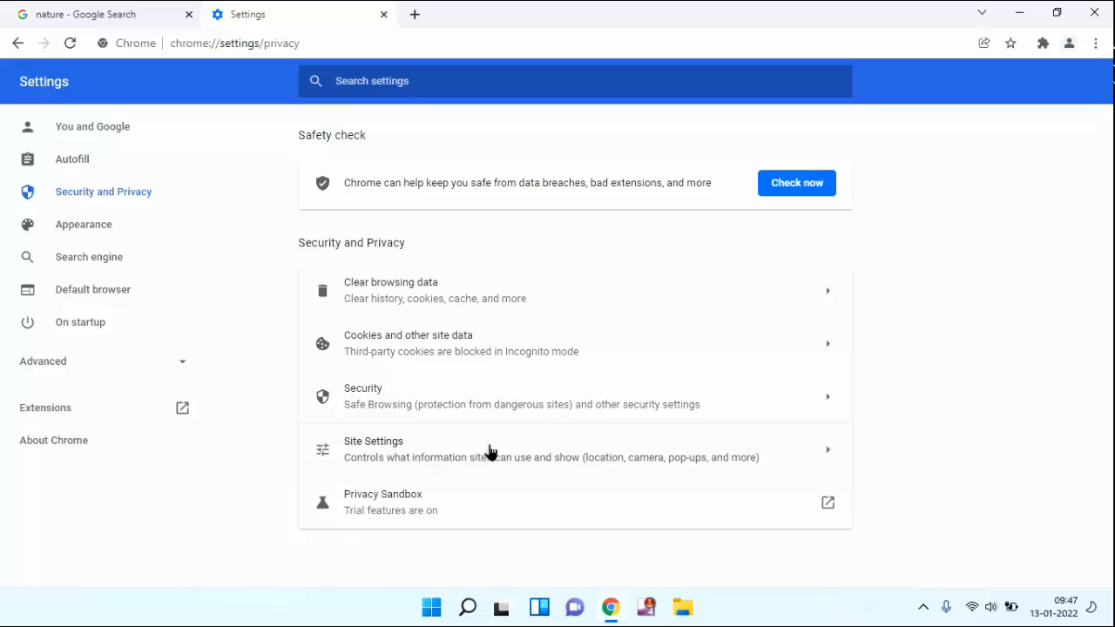
# Locate the Images permission under Content in Site Settings, currently blocking images
pyautogui.click(374, 448)
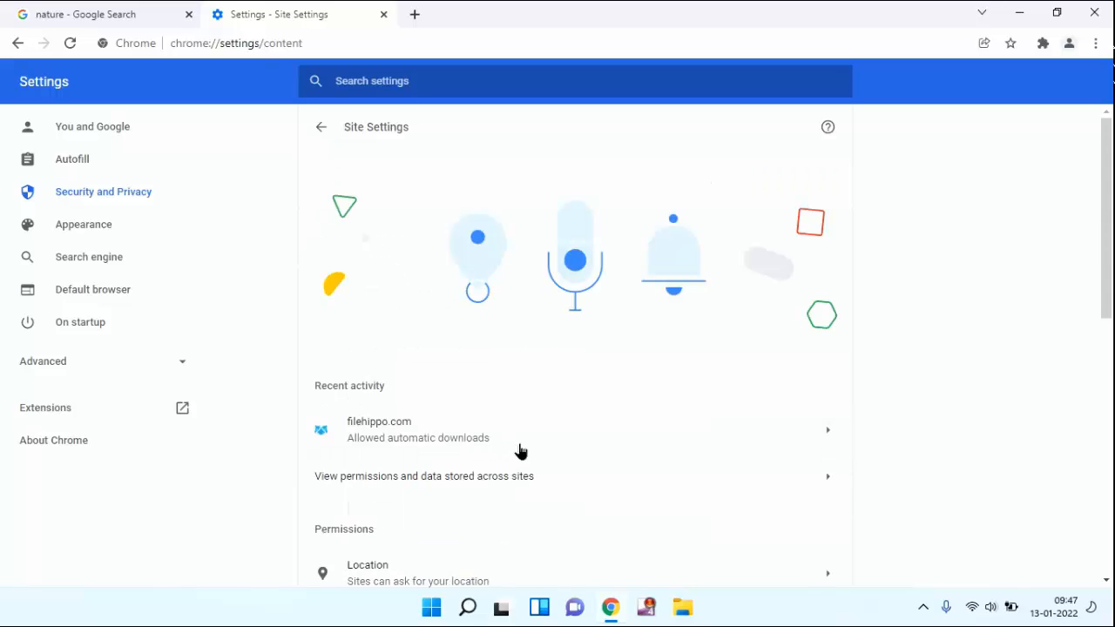
pyautogui.scroll(-3)
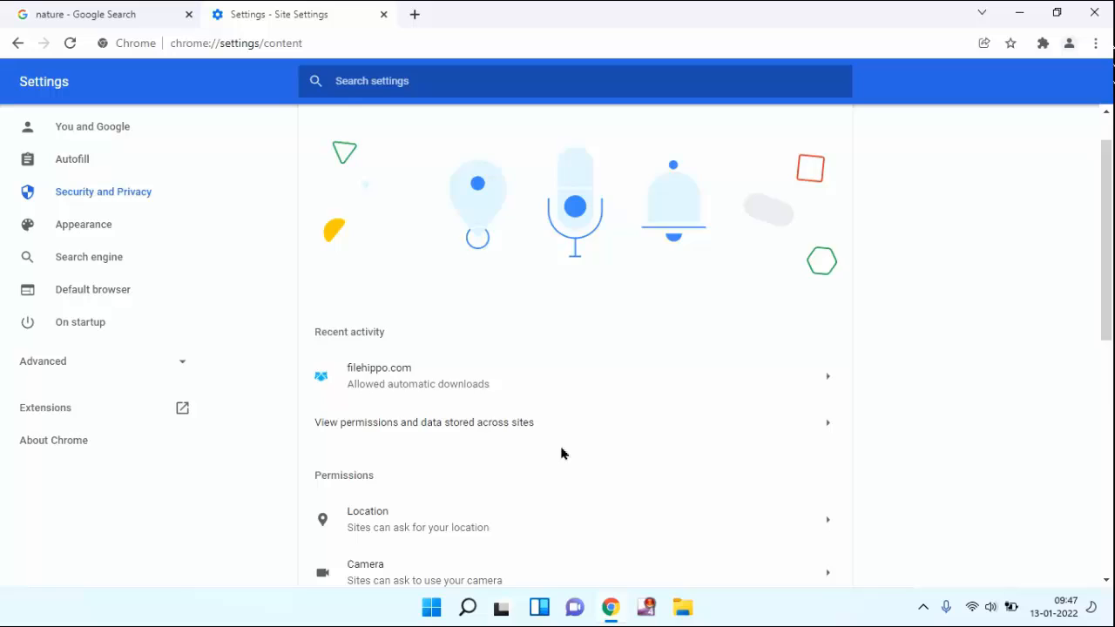
pyautogui.scroll(-3)
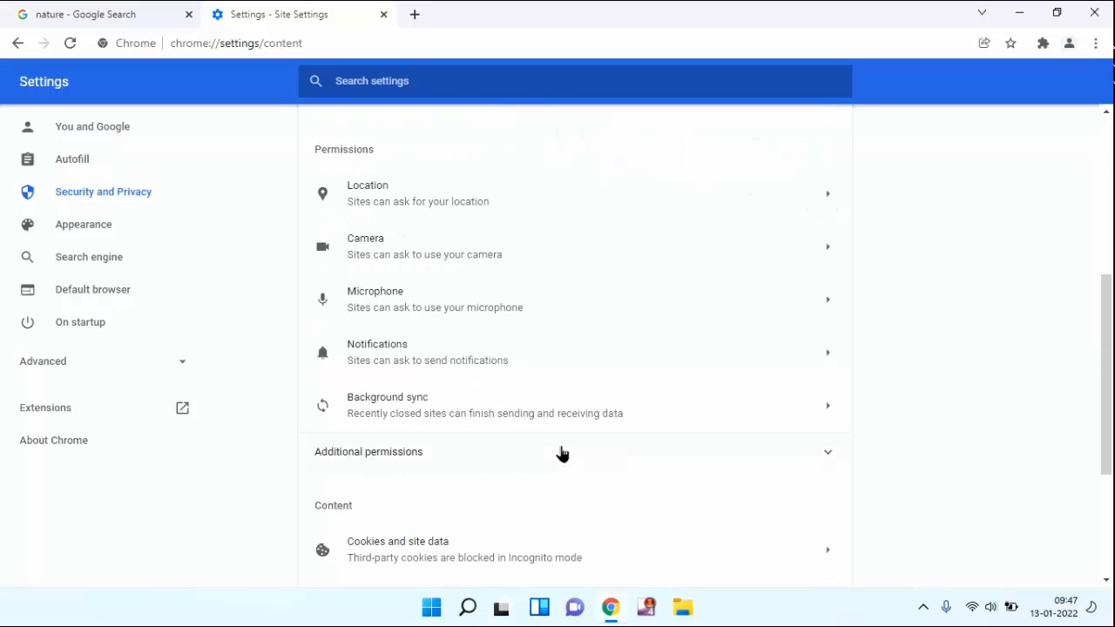
pyautogui.scroll(-3)
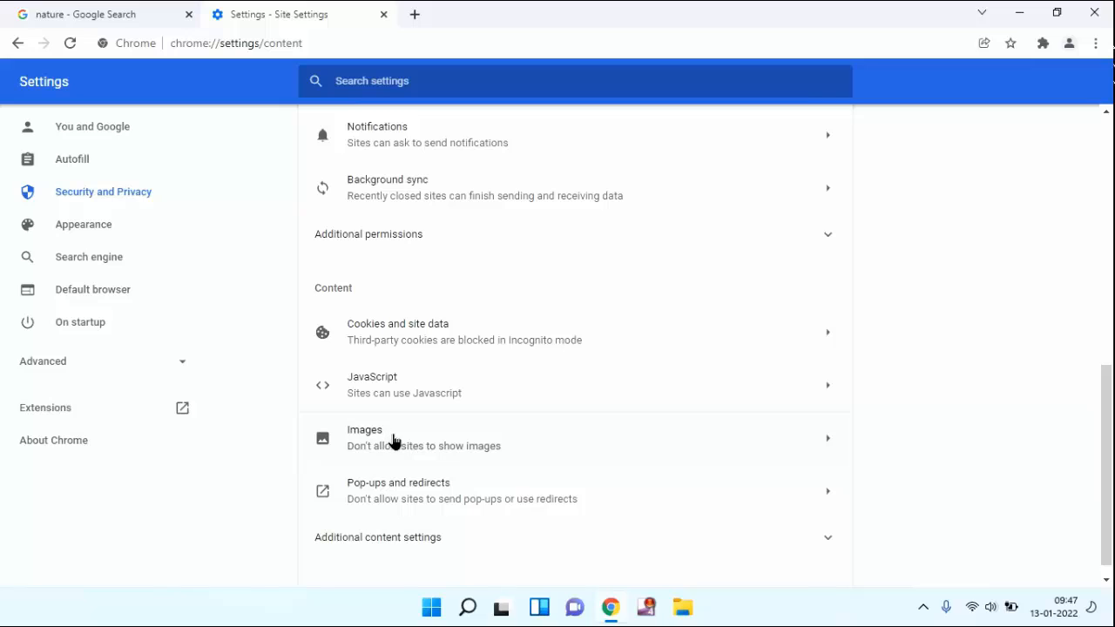
pyautogui.moveTo(561, 437)
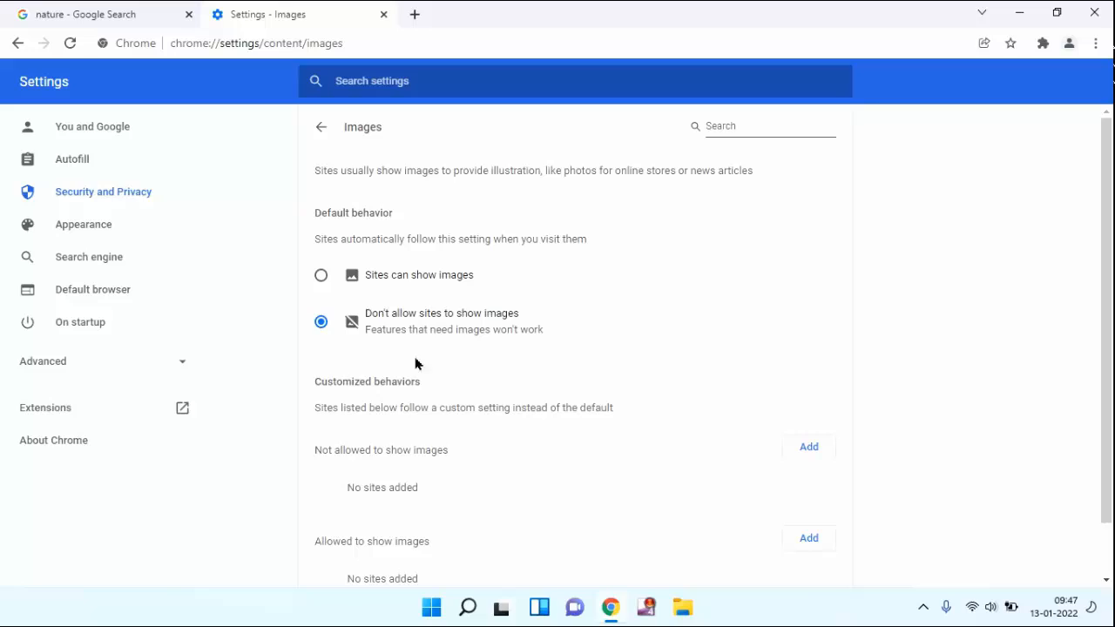
pyautogui.moveTo(473, 331)
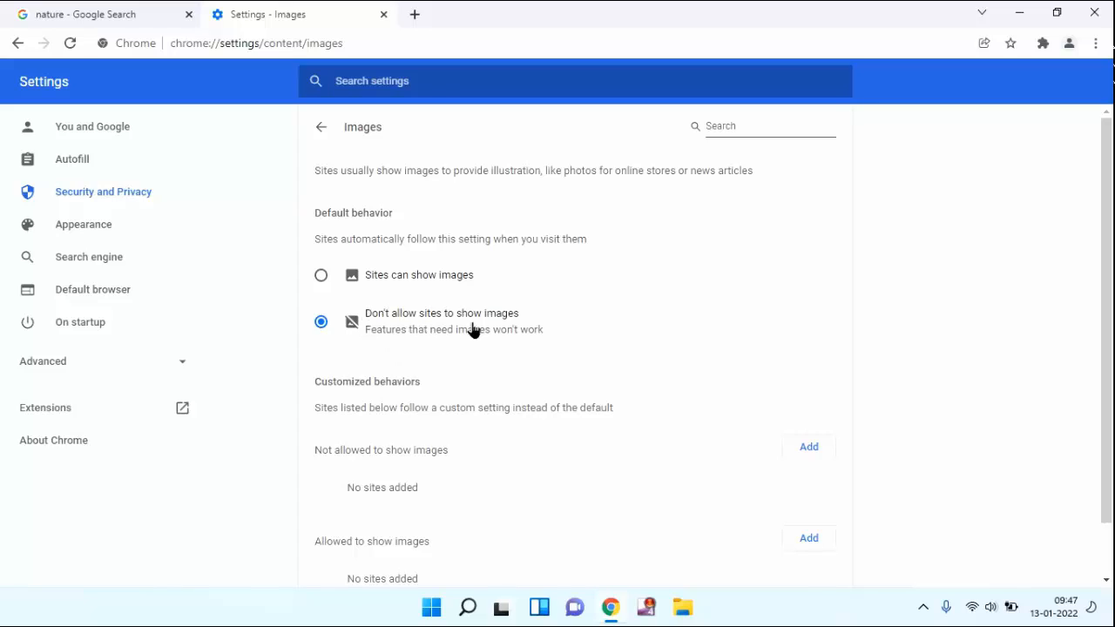
pyautogui.moveTo(424, 325)
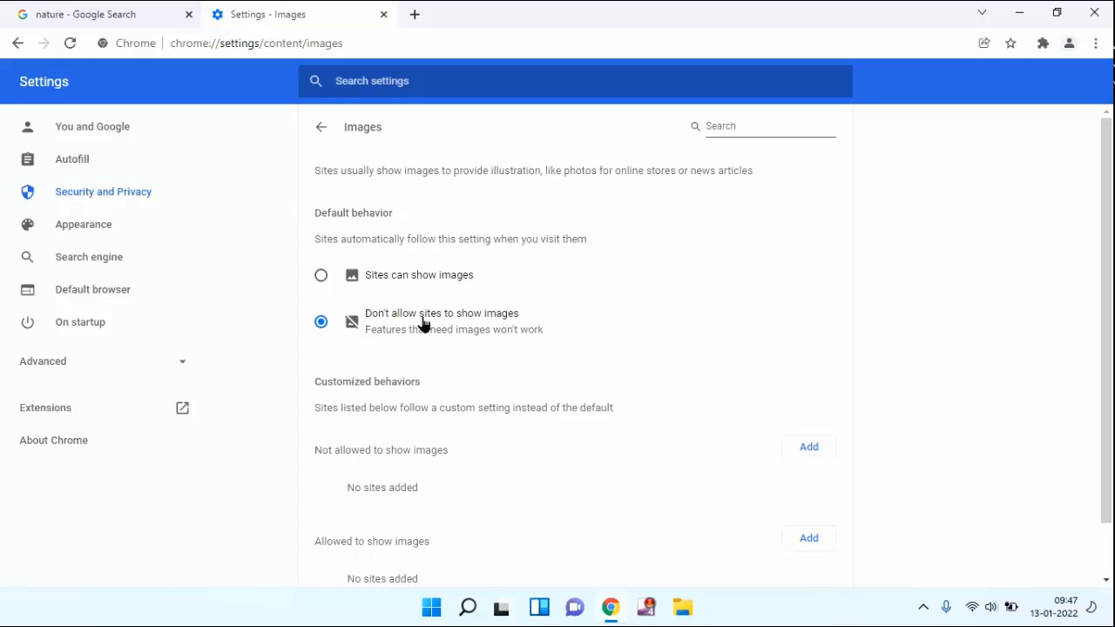
# Set the default Images behavior to 'Sites can show images'
pyautogui.click(321, 321)
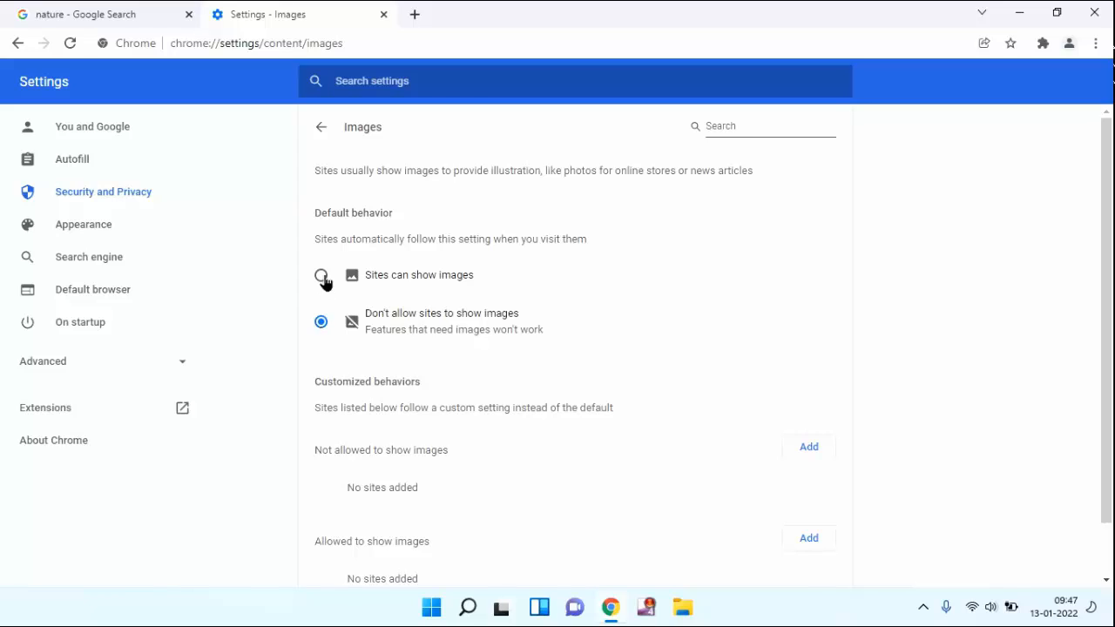
pyautogui.click(321, 276)
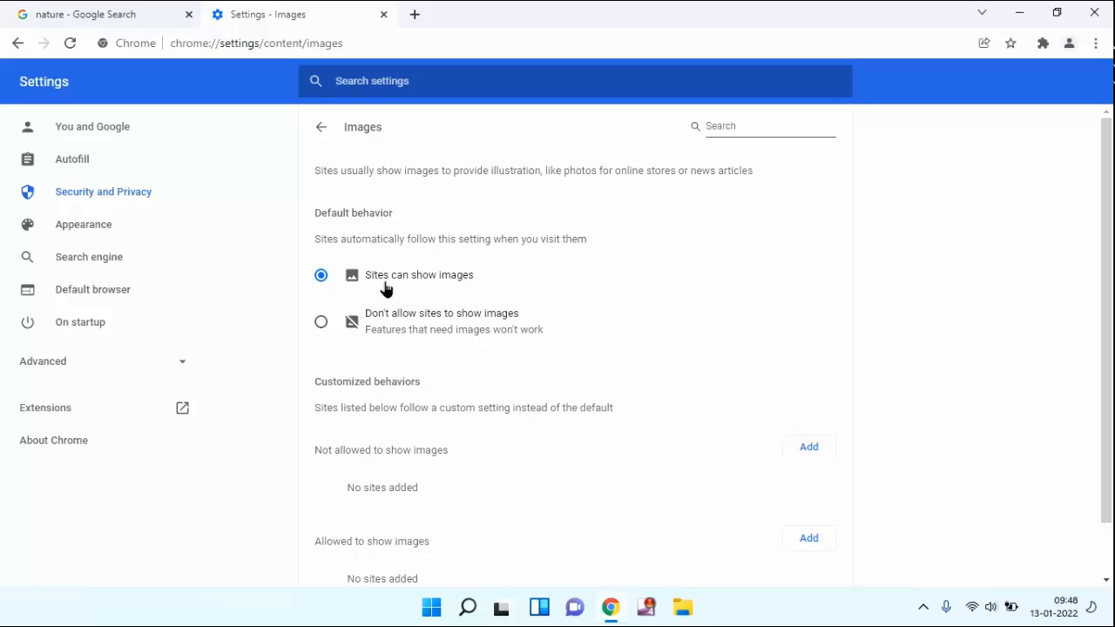
pyautogui.moveTo(586, 271)
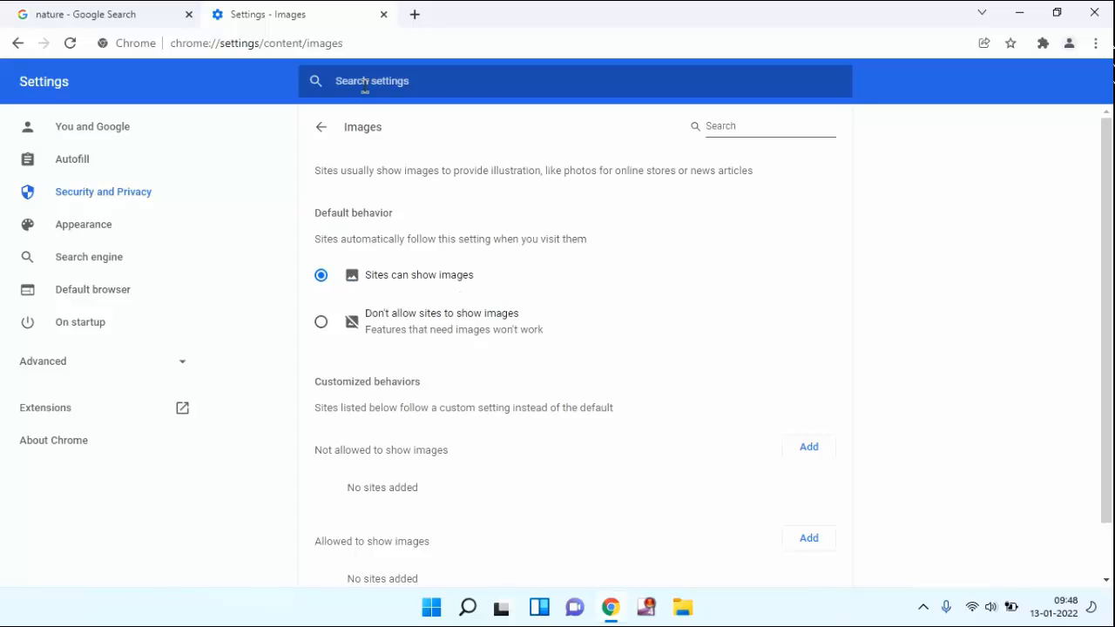
pyautogui.moveTo(414, 14)
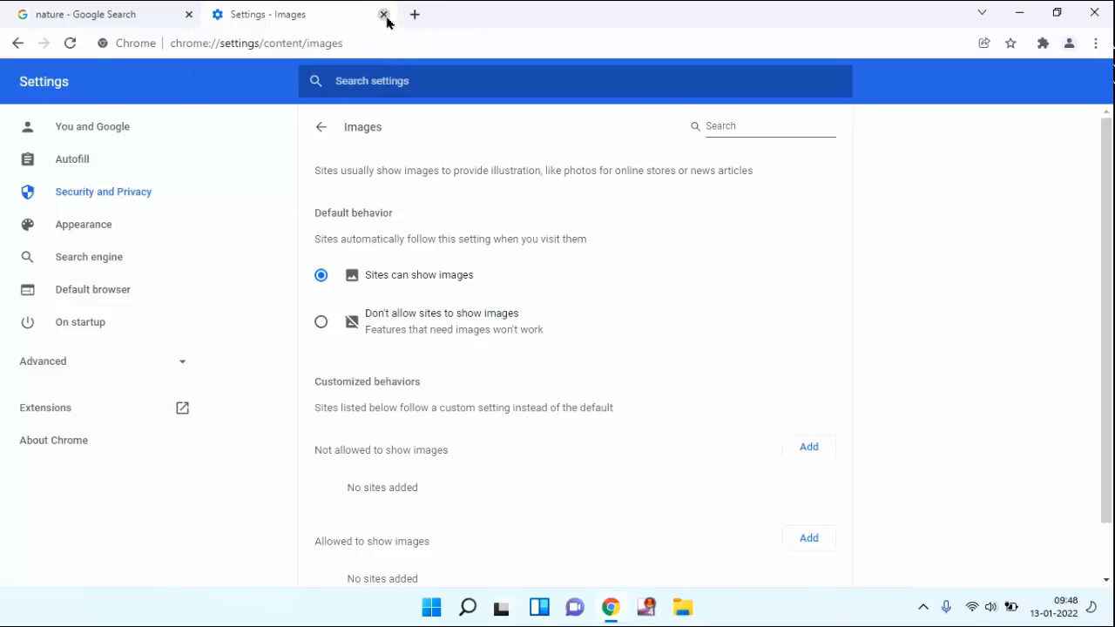
# Close the Settings tab so the nature image results show real thumbnails
pyautogui.click(383, 14)
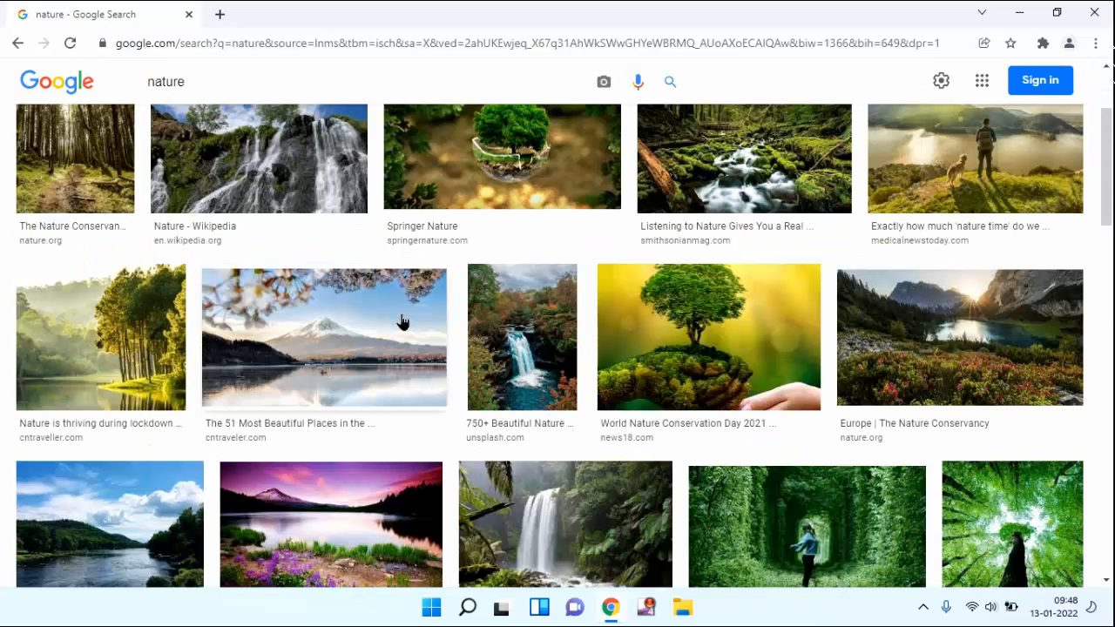
pyautogui.moveTo(714, 320)
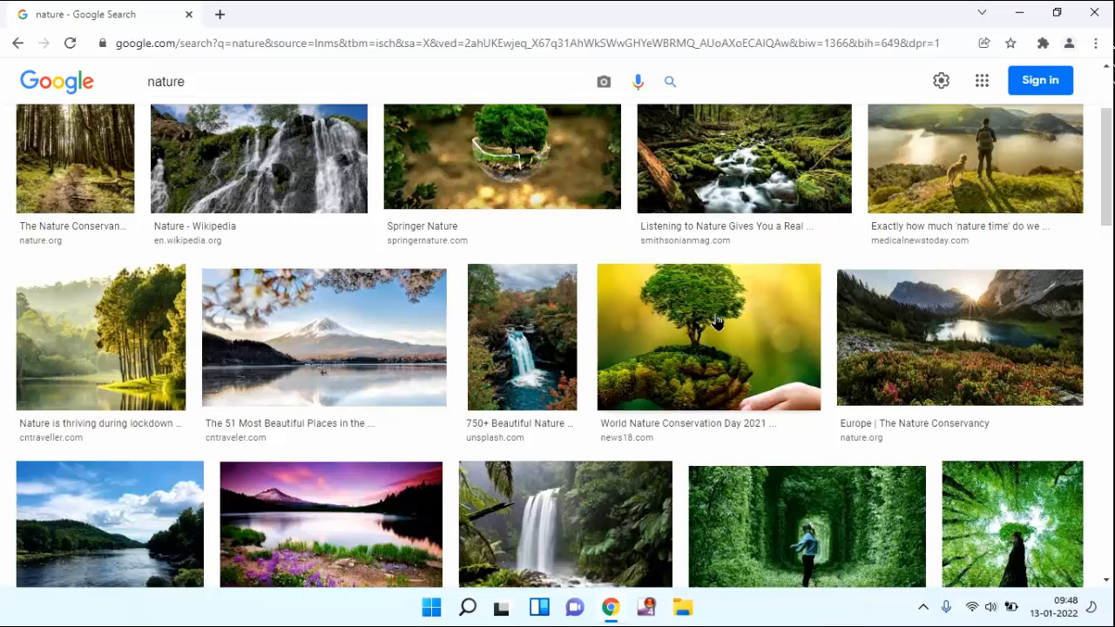